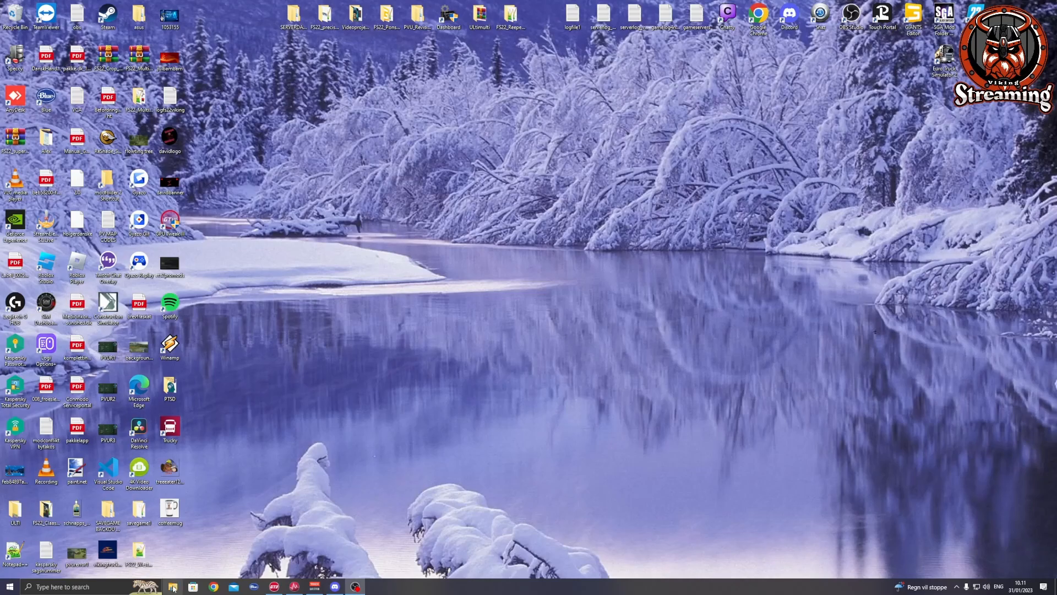
Navigate Documents > My Games > FarmingSimulator2022 > savegame1 to reach the save files.
click(171, 586)
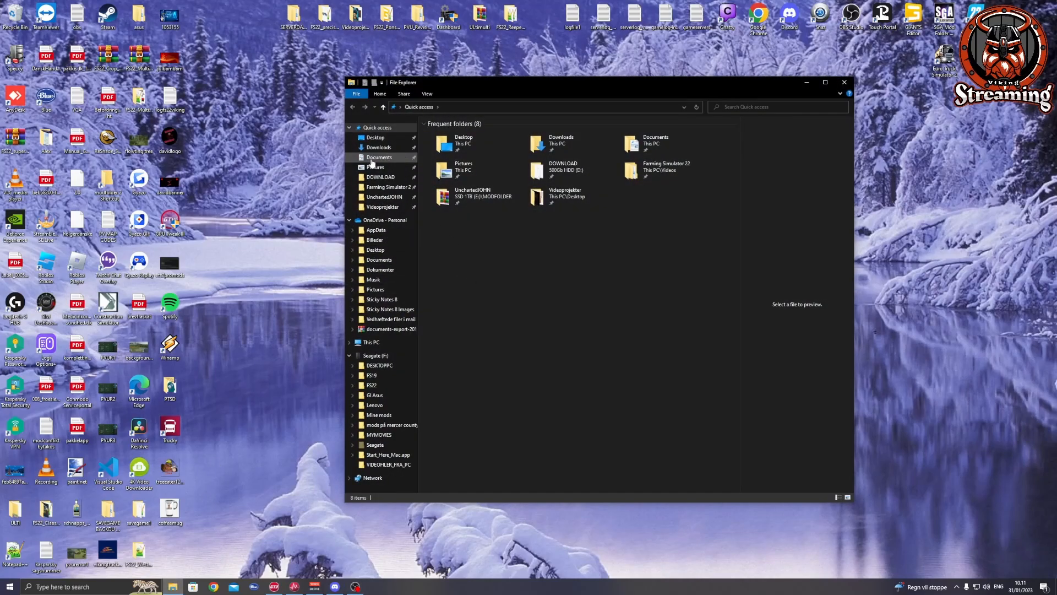
click(379, 156)
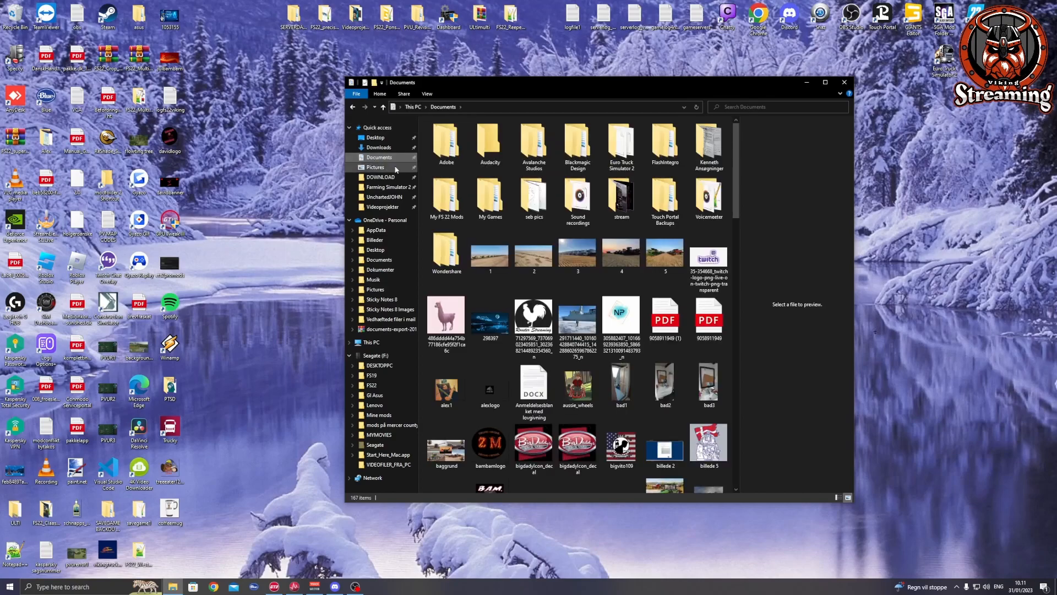
double_click(490, 199)
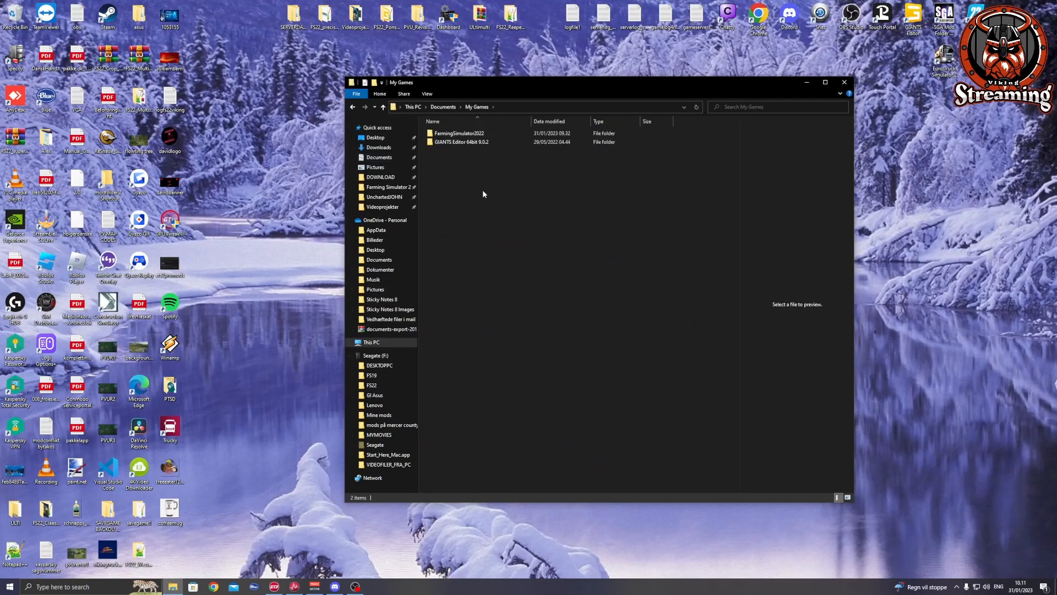
double_click(456, 132)
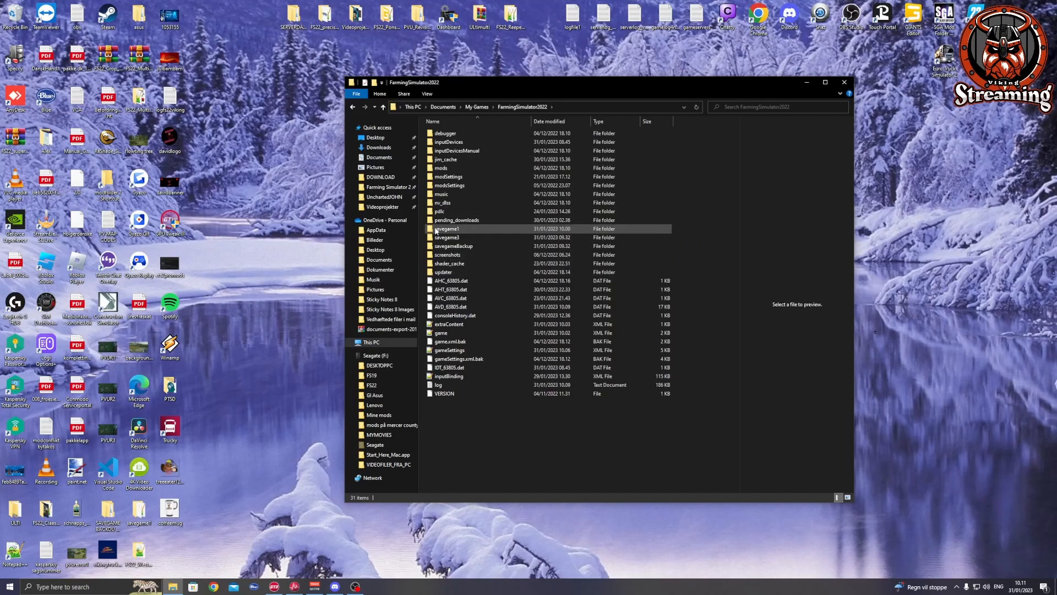
double_click(447, 229)
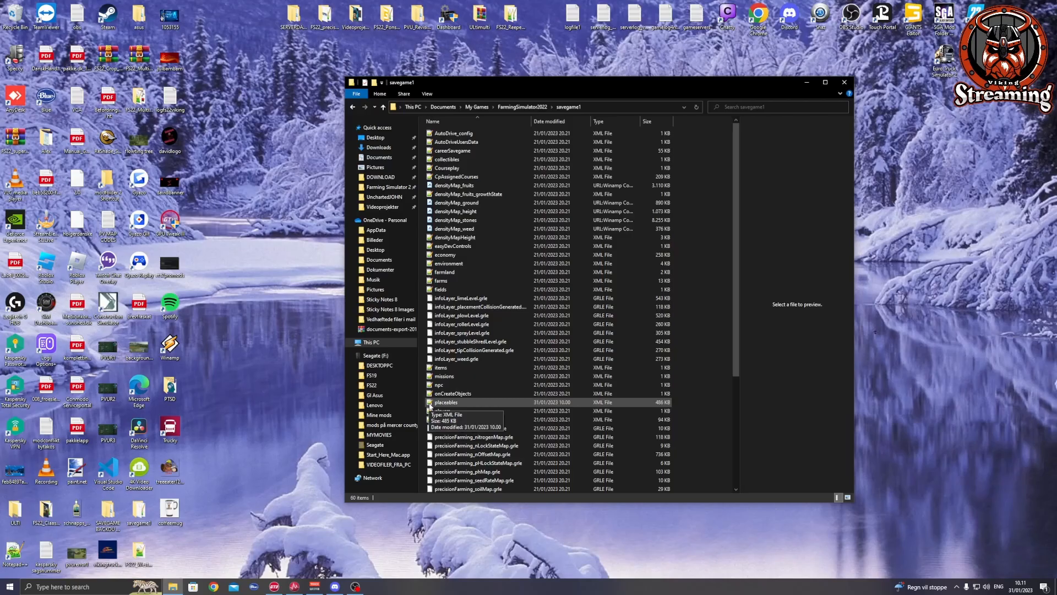
Open placeables.xml from savegame1 in Notepad++.
click(445, 402)
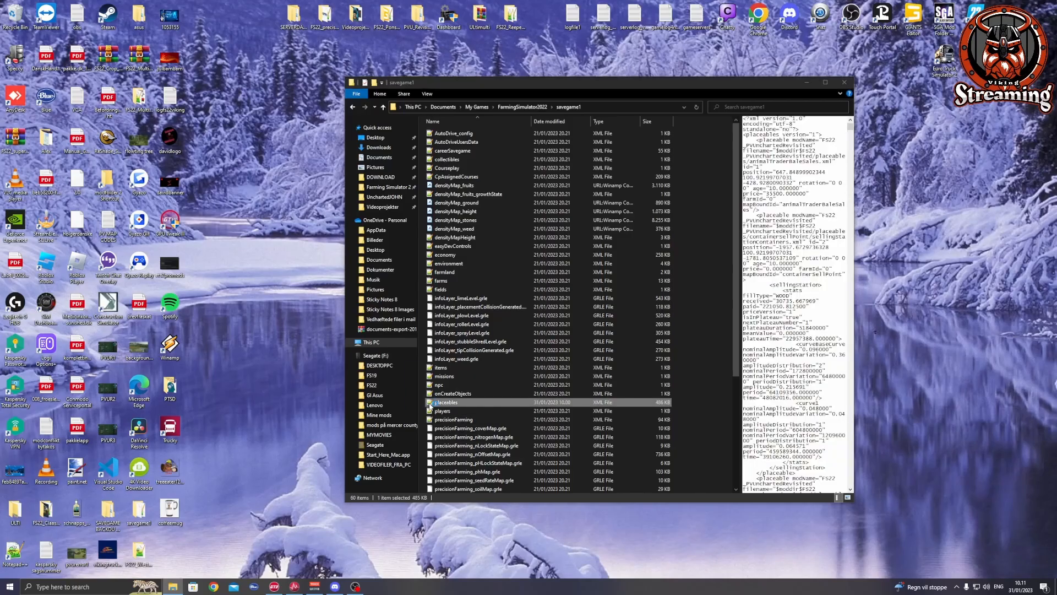
double_click(447, 402)
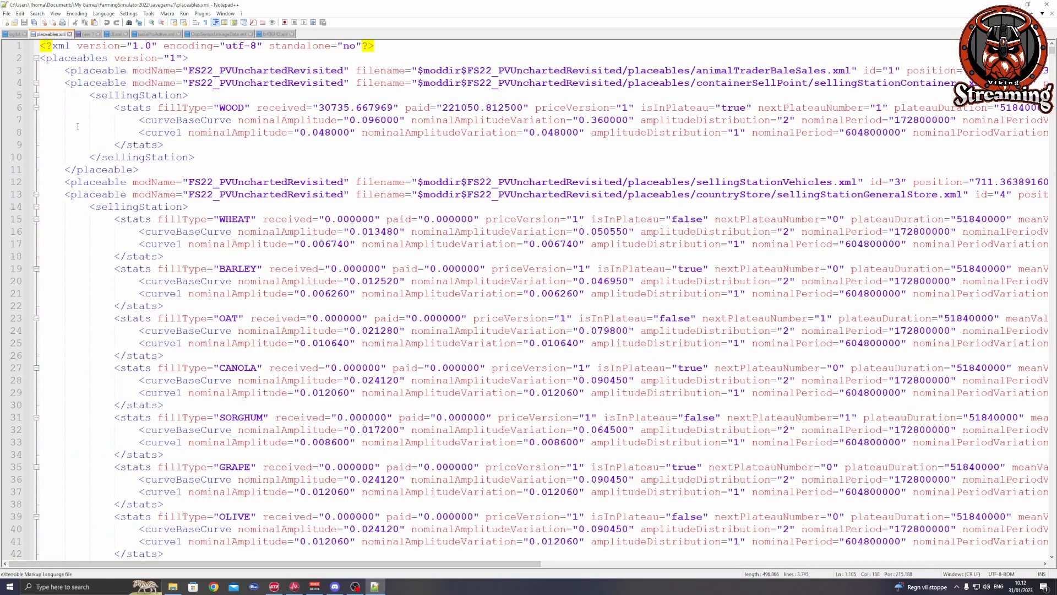
Find the sellingStationBales.xml placeable entry (id 7) in the file.
click(36, 14)
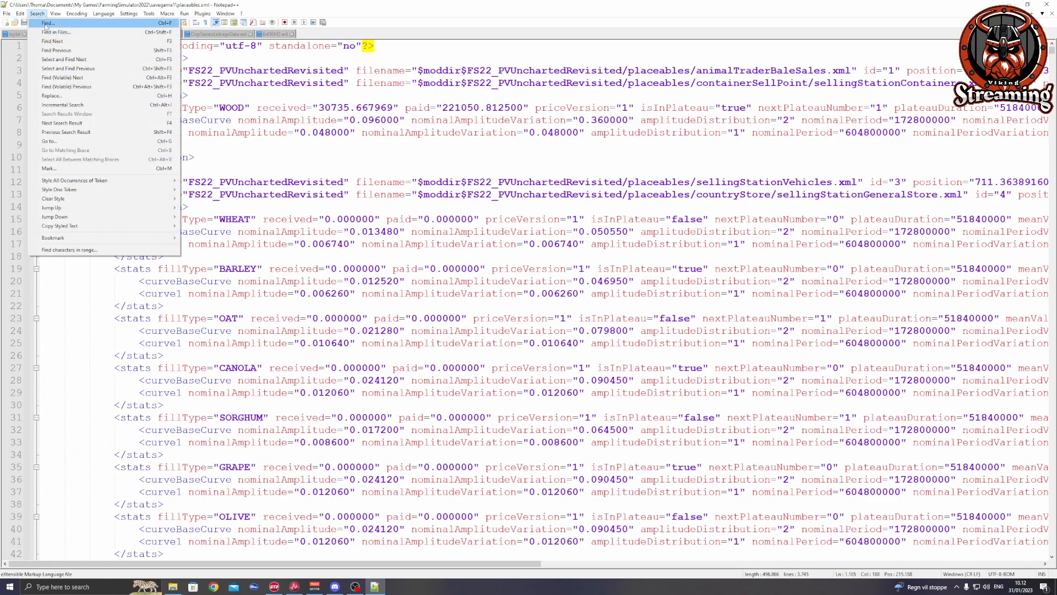
click(49, 22)
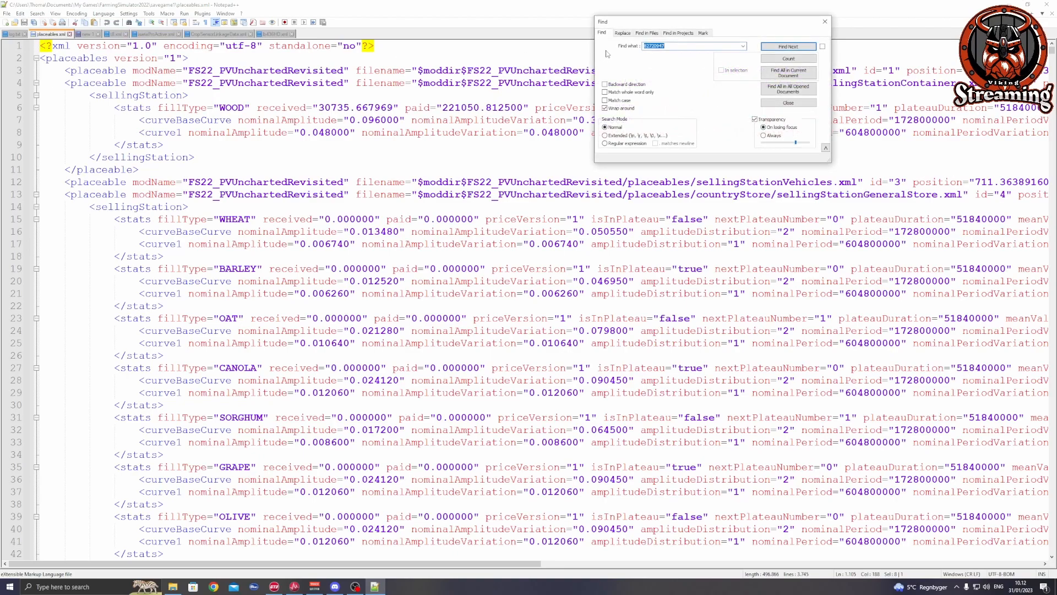
text(sellingStationBales.xml)
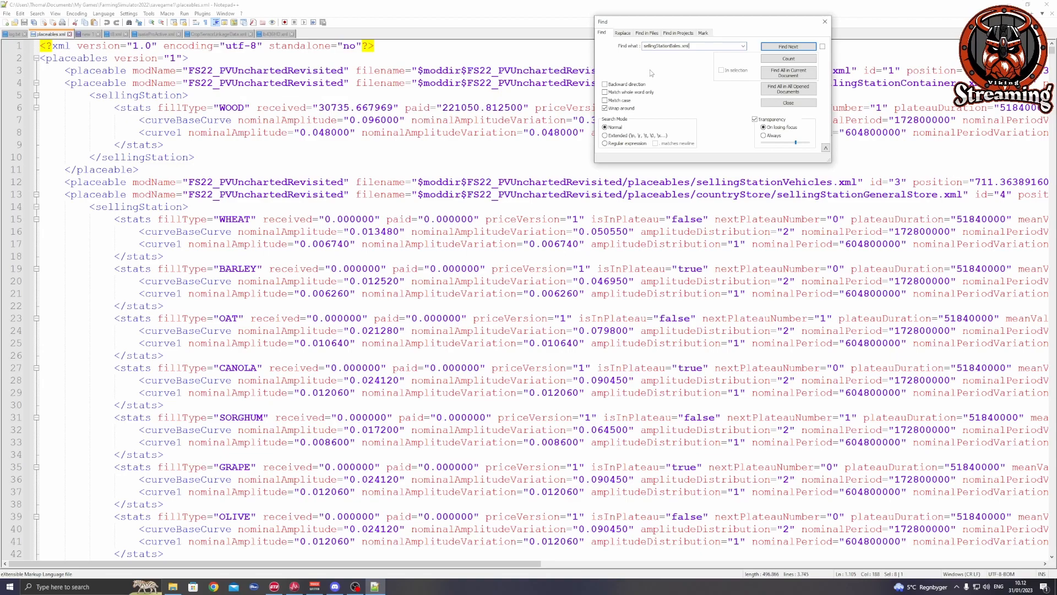
click(788, 46)
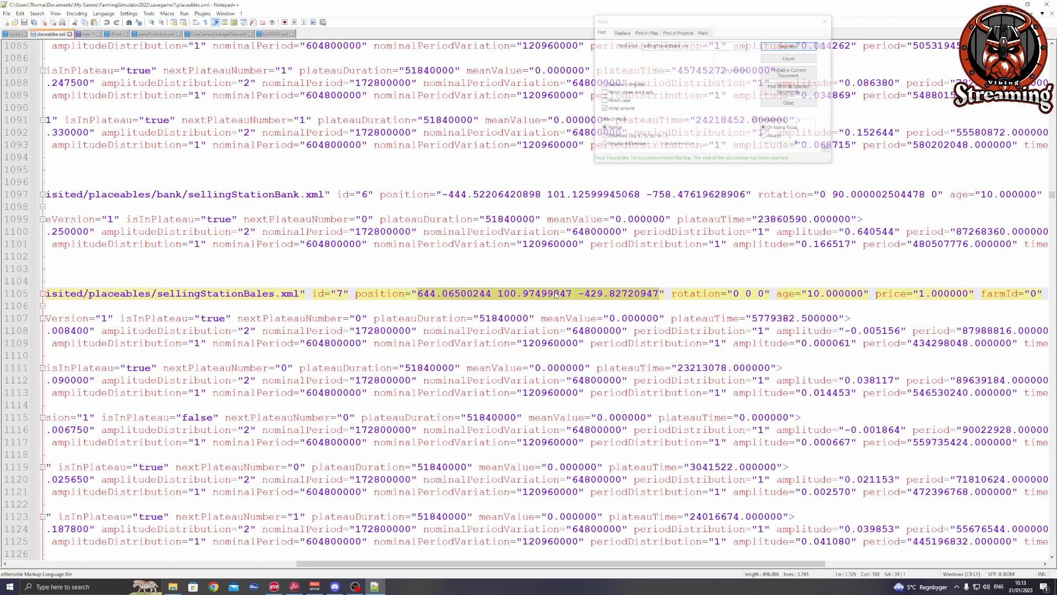
Paste the new coordinates over the position values, save, and check the placeables.xml.bak backup.
right_click(557, 295)
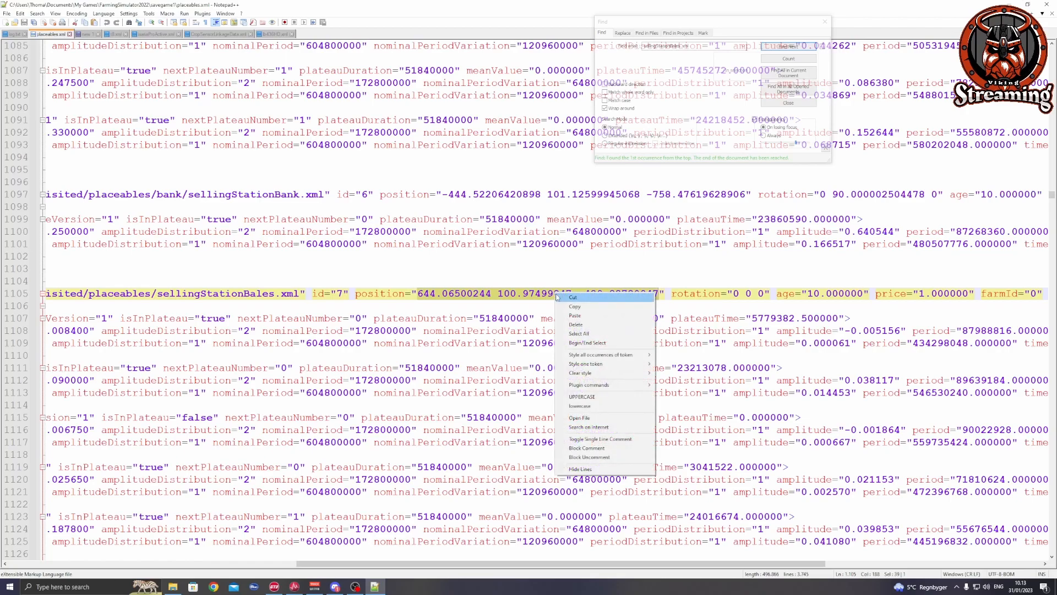
mouse_move(575, 315)
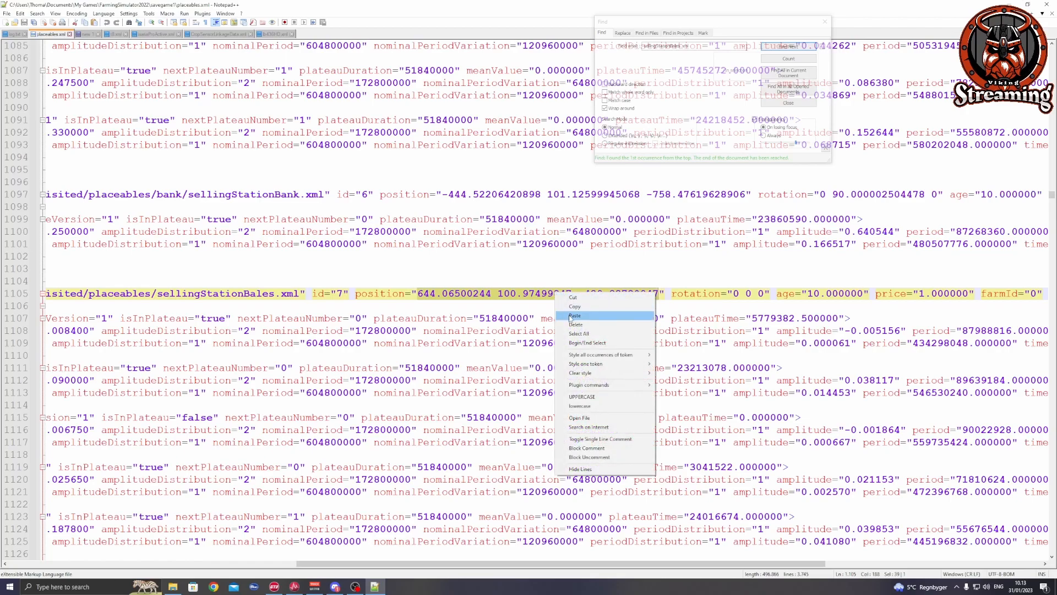
click(575, 315)
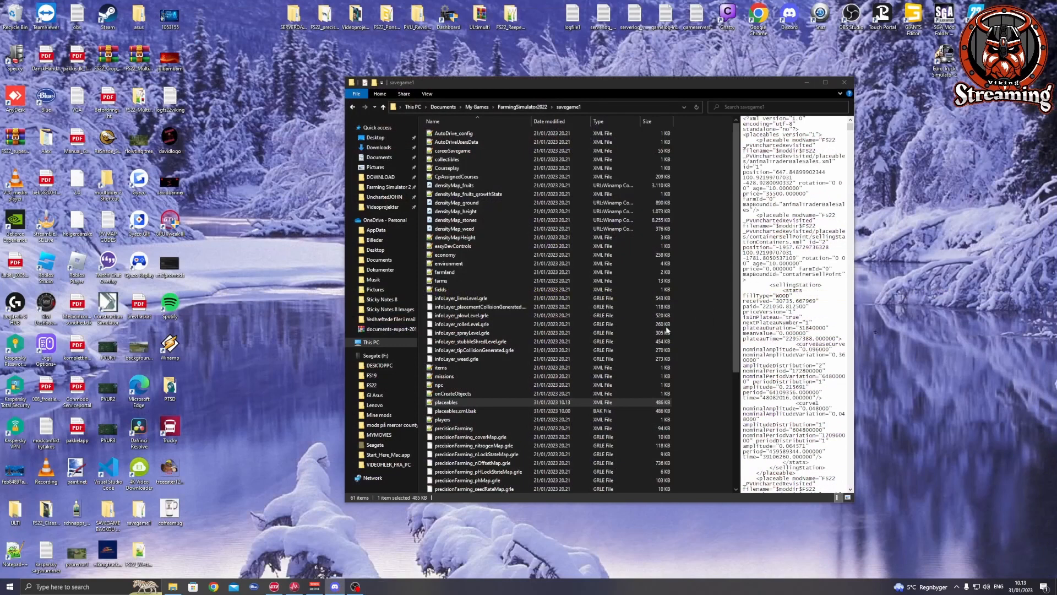
click(456, 411)
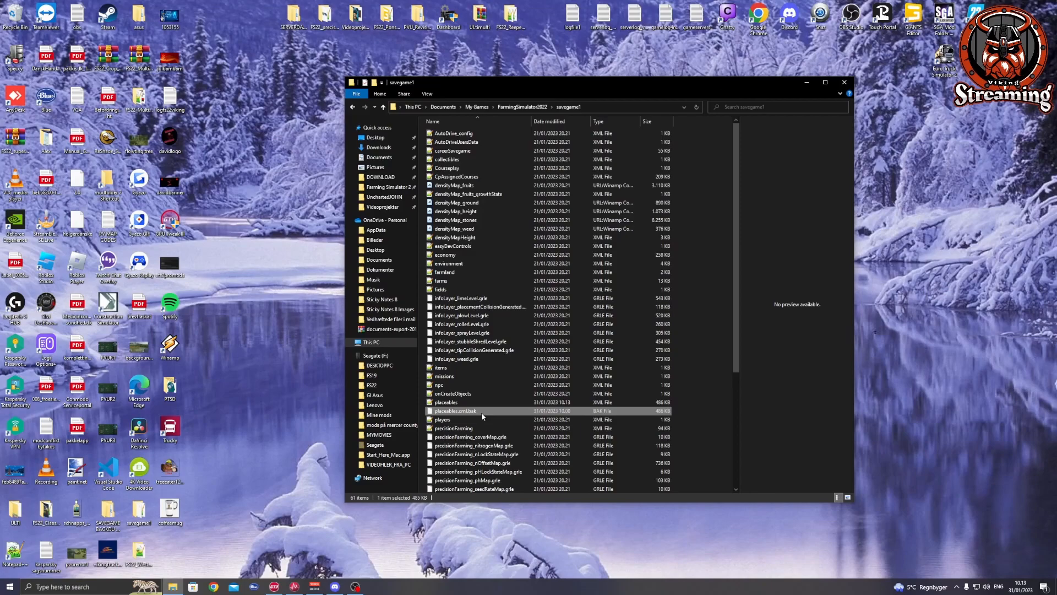